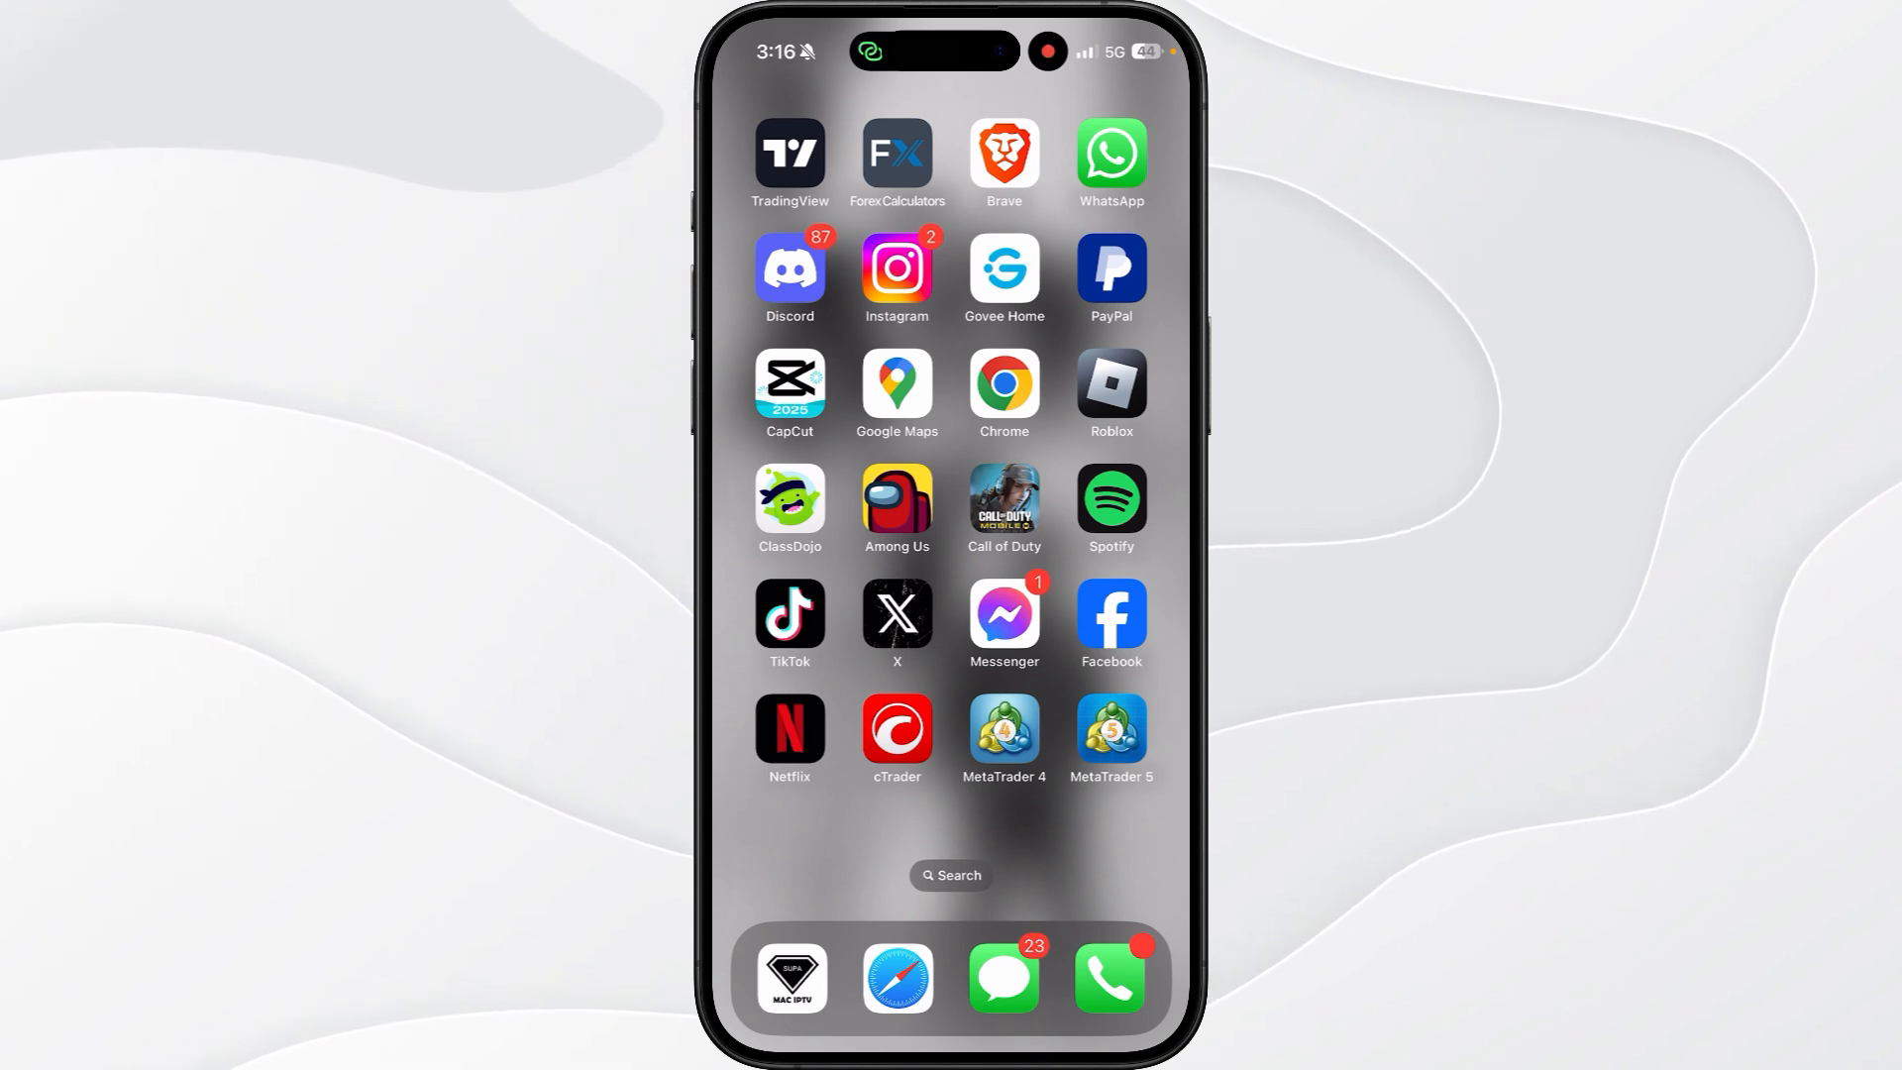
Launch Messenger from the iOS Home Screen to reach the Chats list
click(1003, 616)
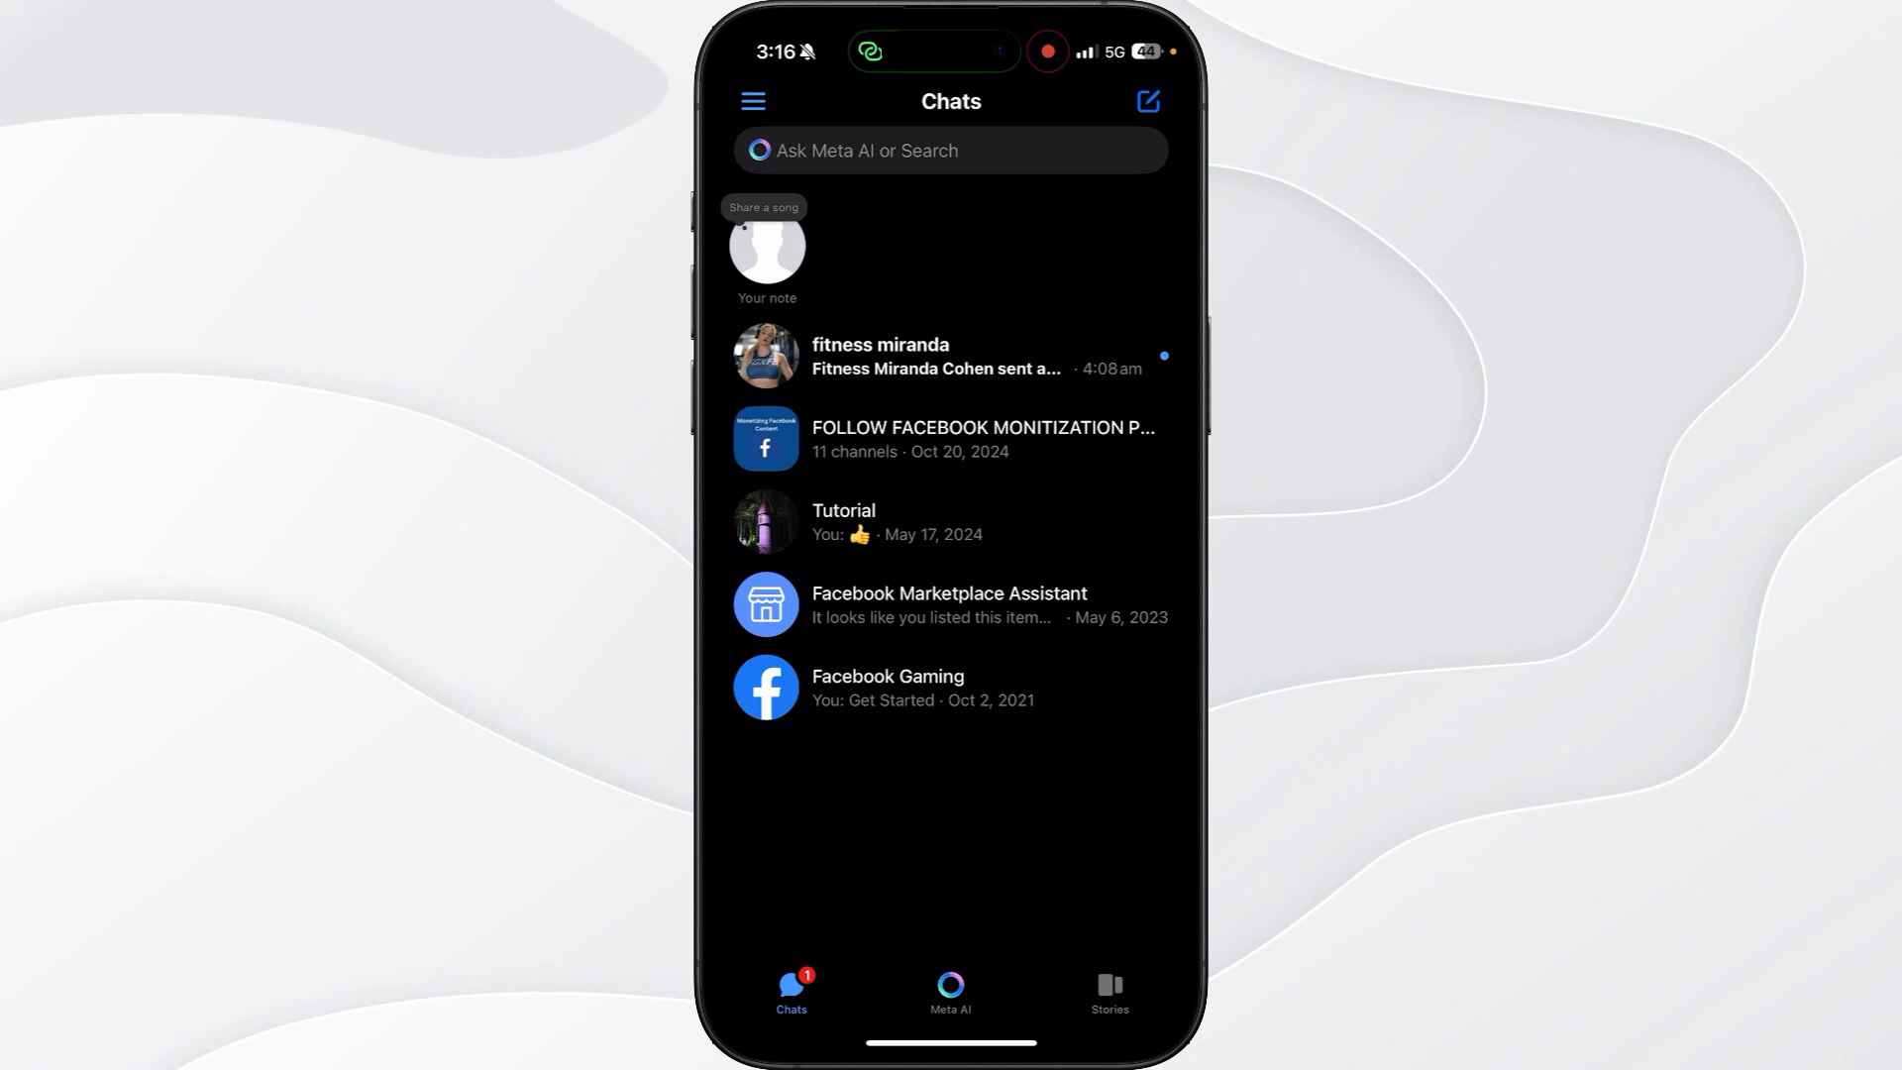
Open Messenger Settings from the account panel and scroll to Privacy & safety
click(752, 101)
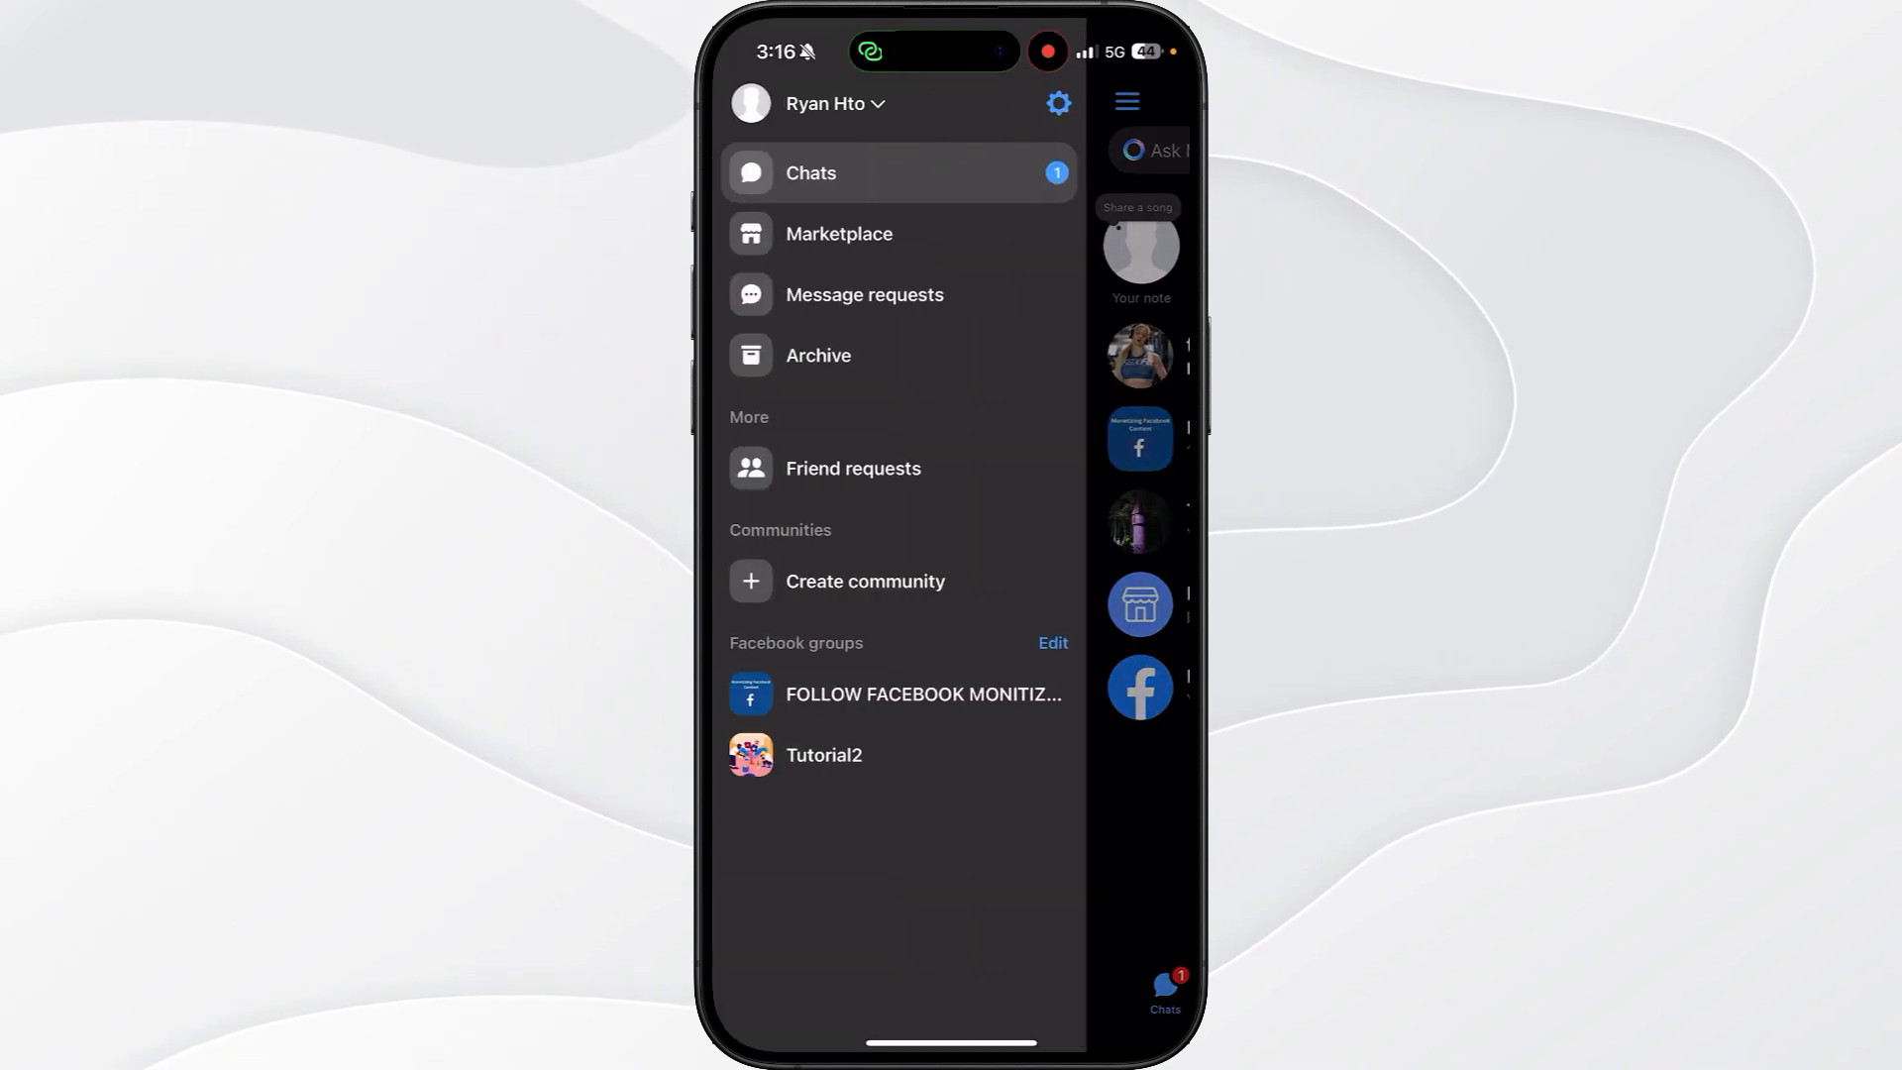
click(1057, 103)
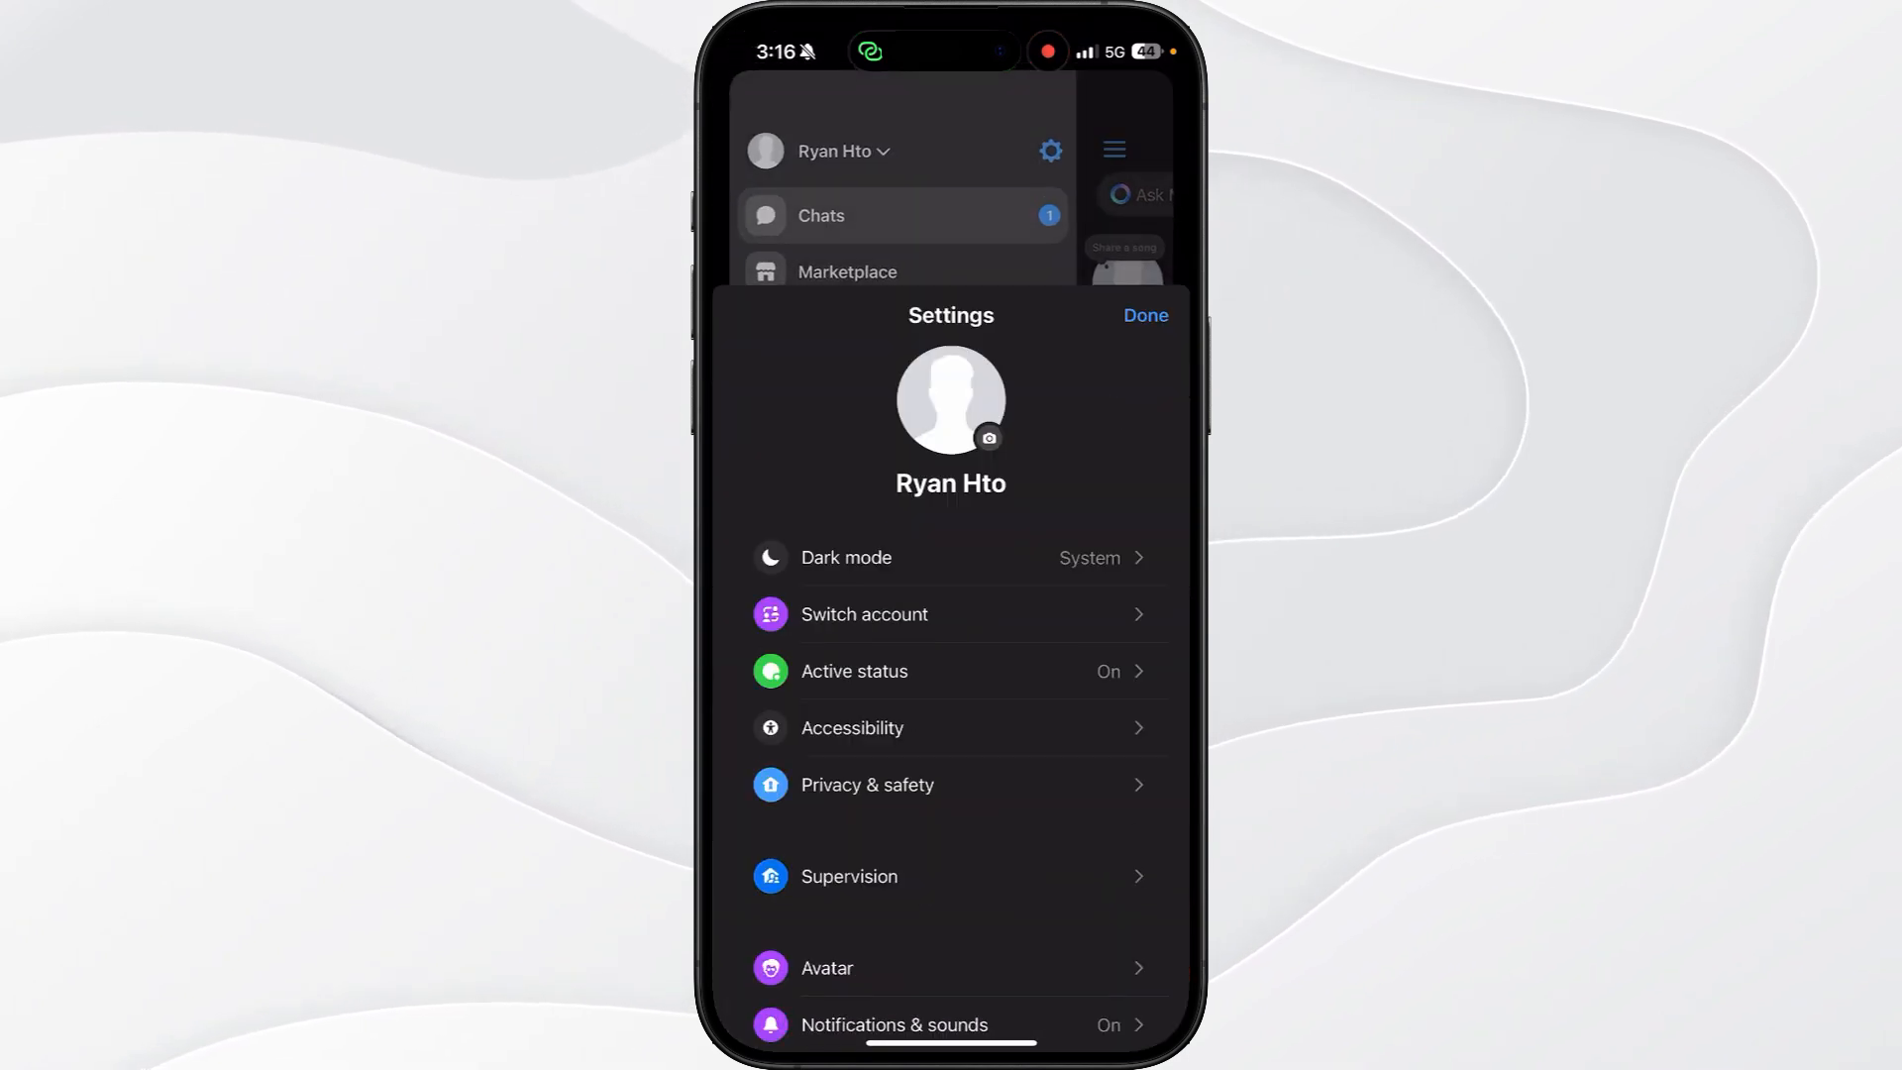
scroll(up, 3)
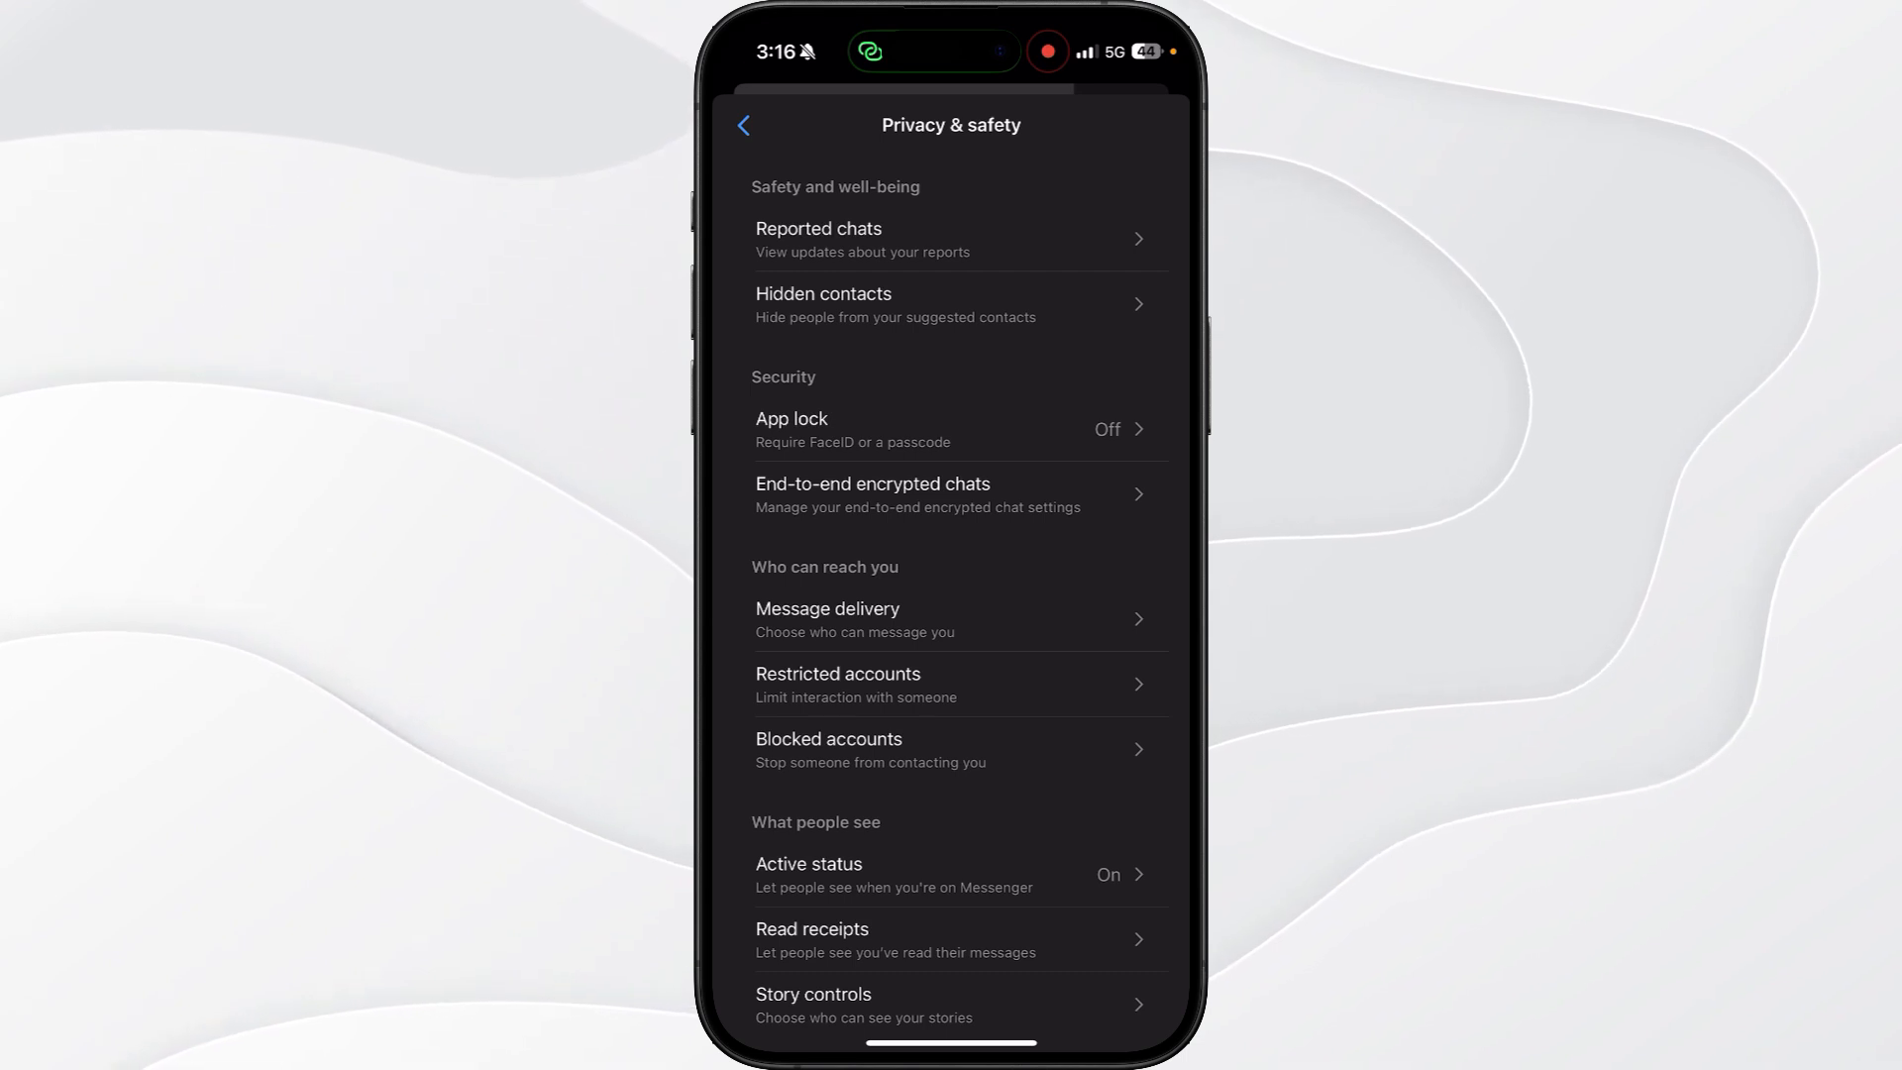
Turn off the security alert for changes to your own devices or keys
click(871, 496)
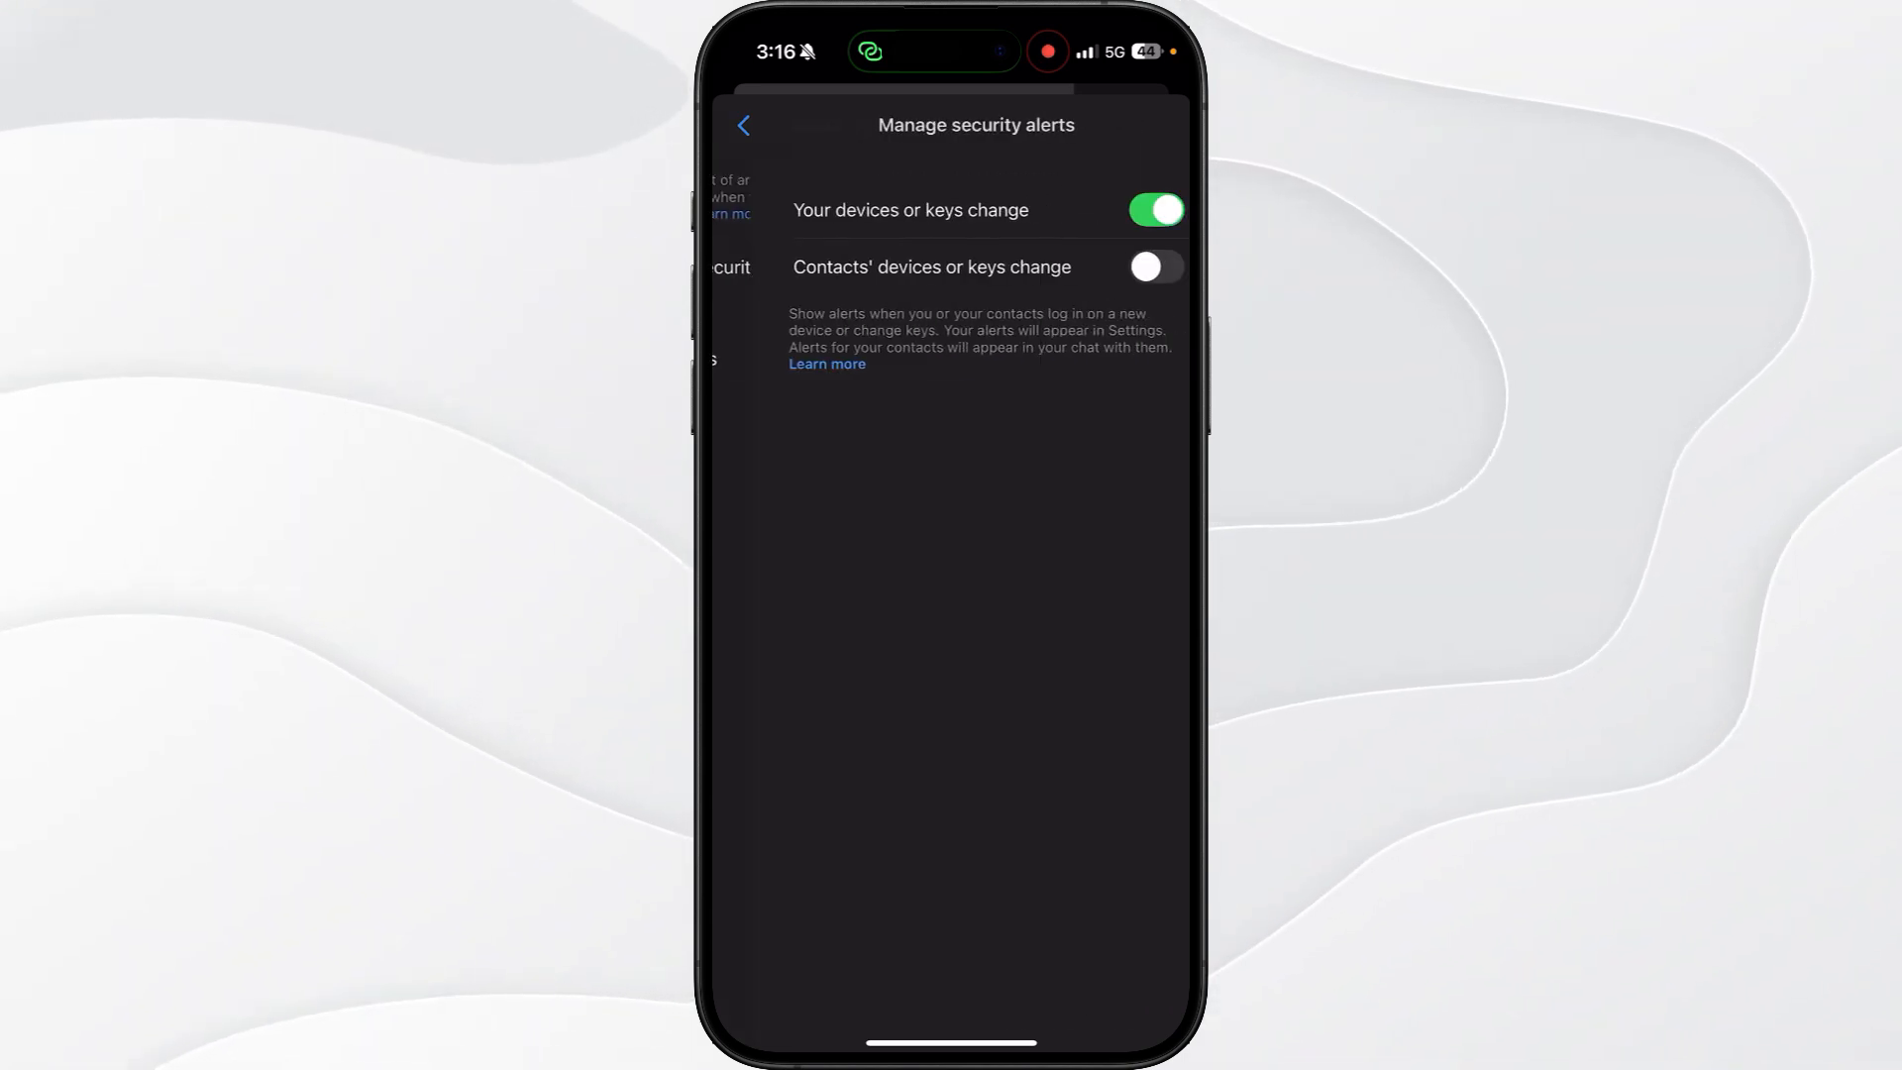
click(1153, 210)
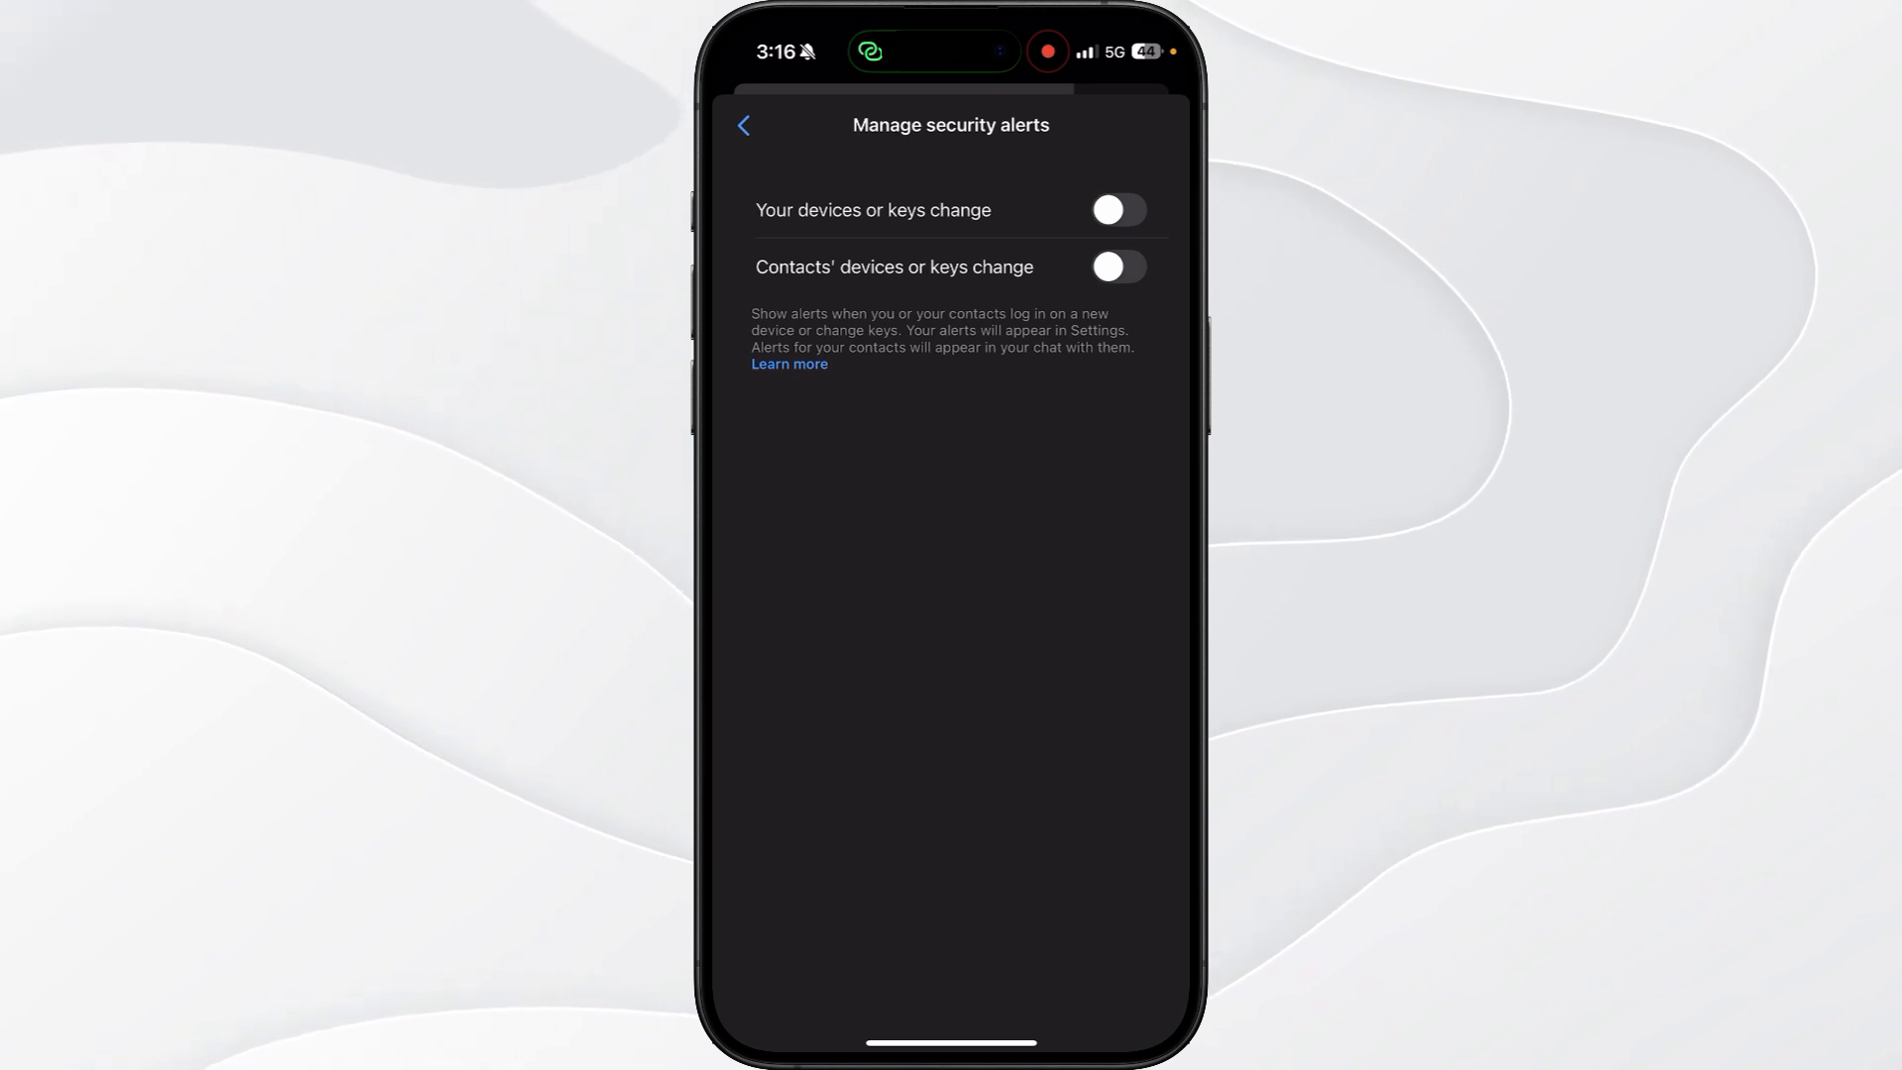
click(744, 125)
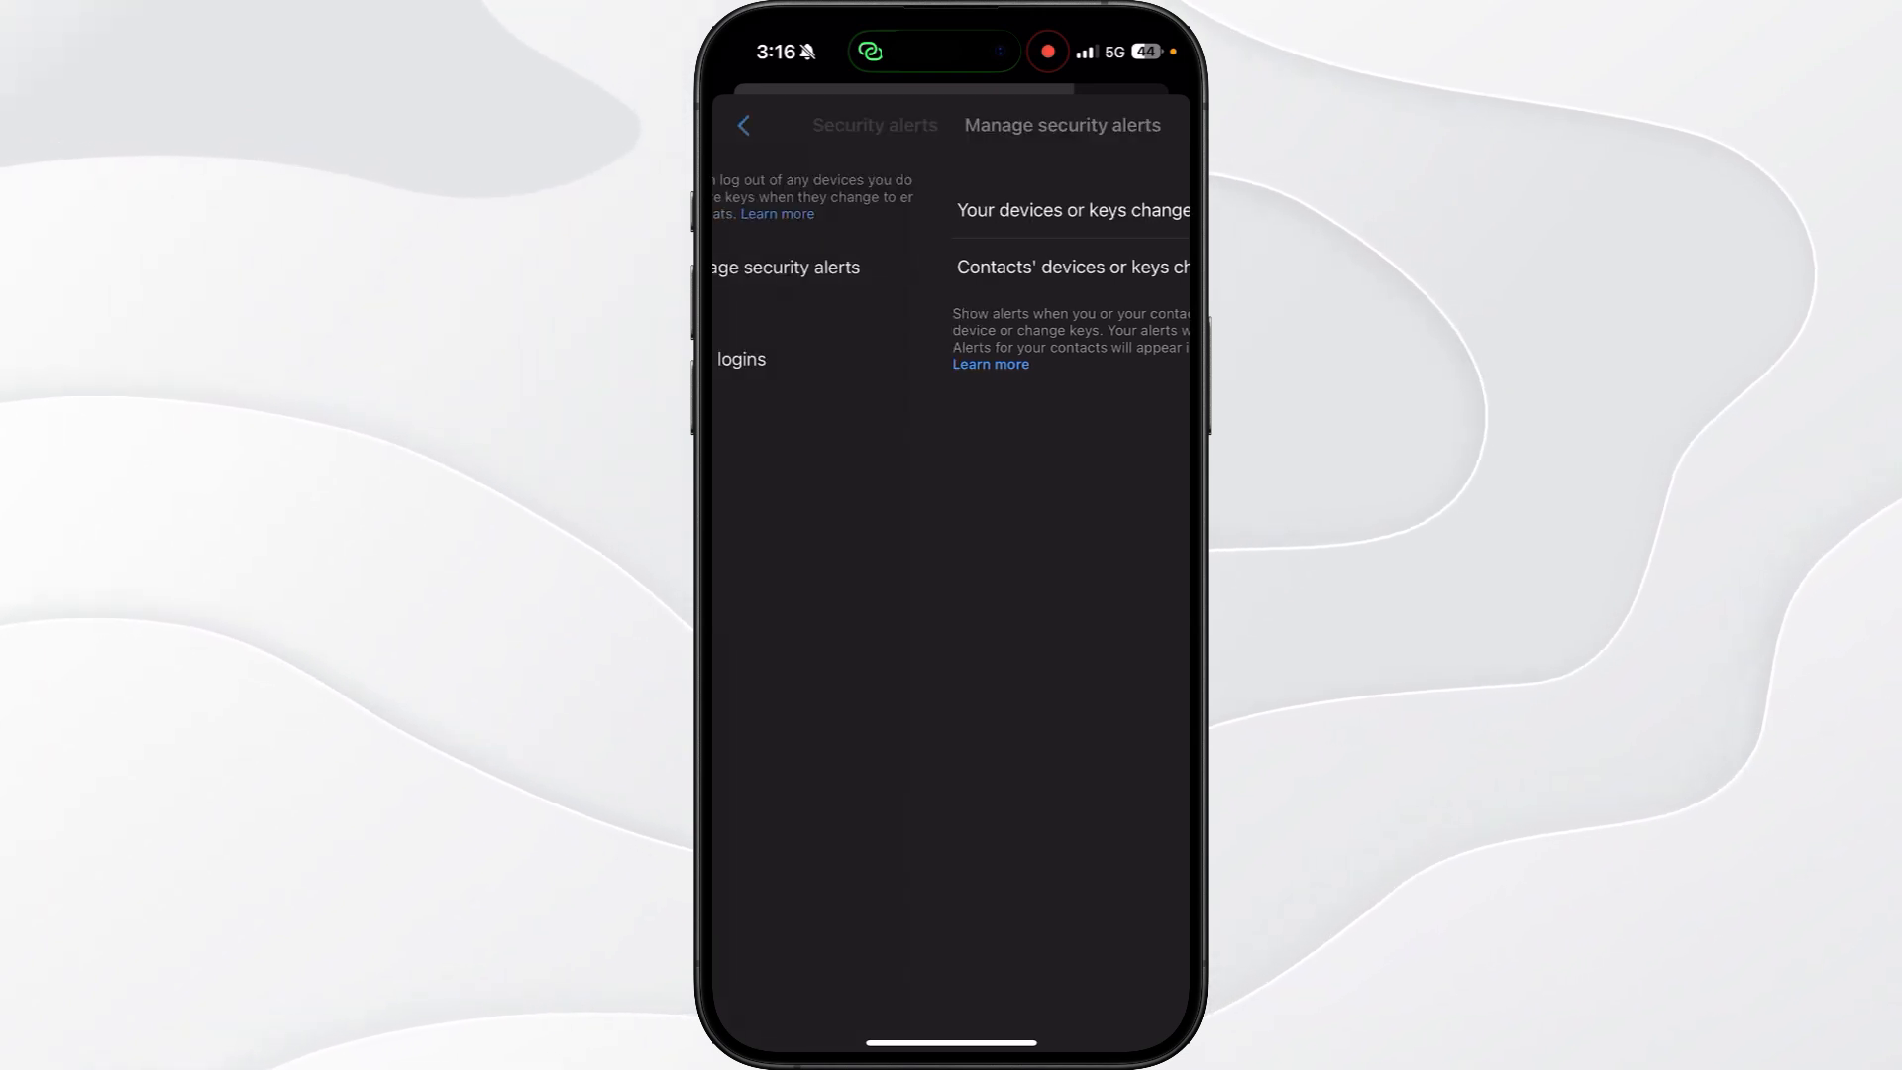
Back out through the settings pages and tap Done to return to Chats
click(744, 125)
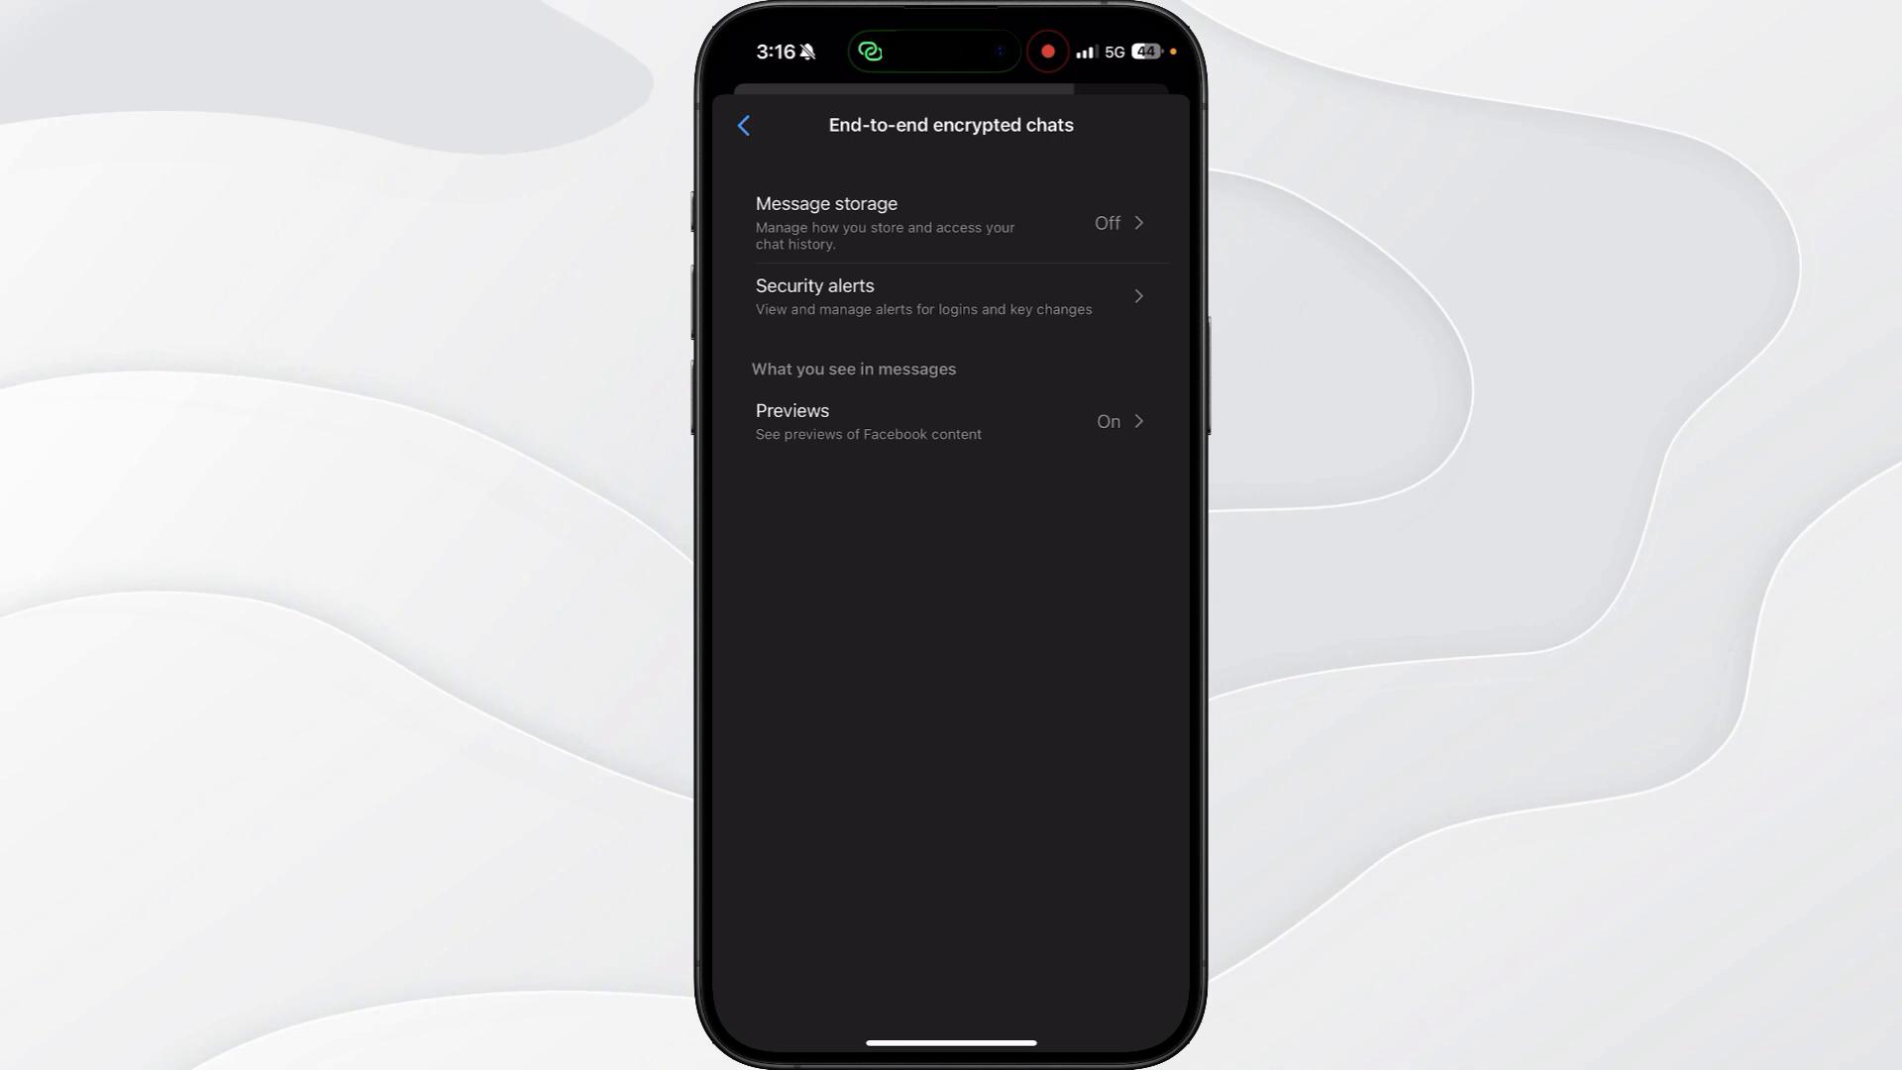
click(745, 125)
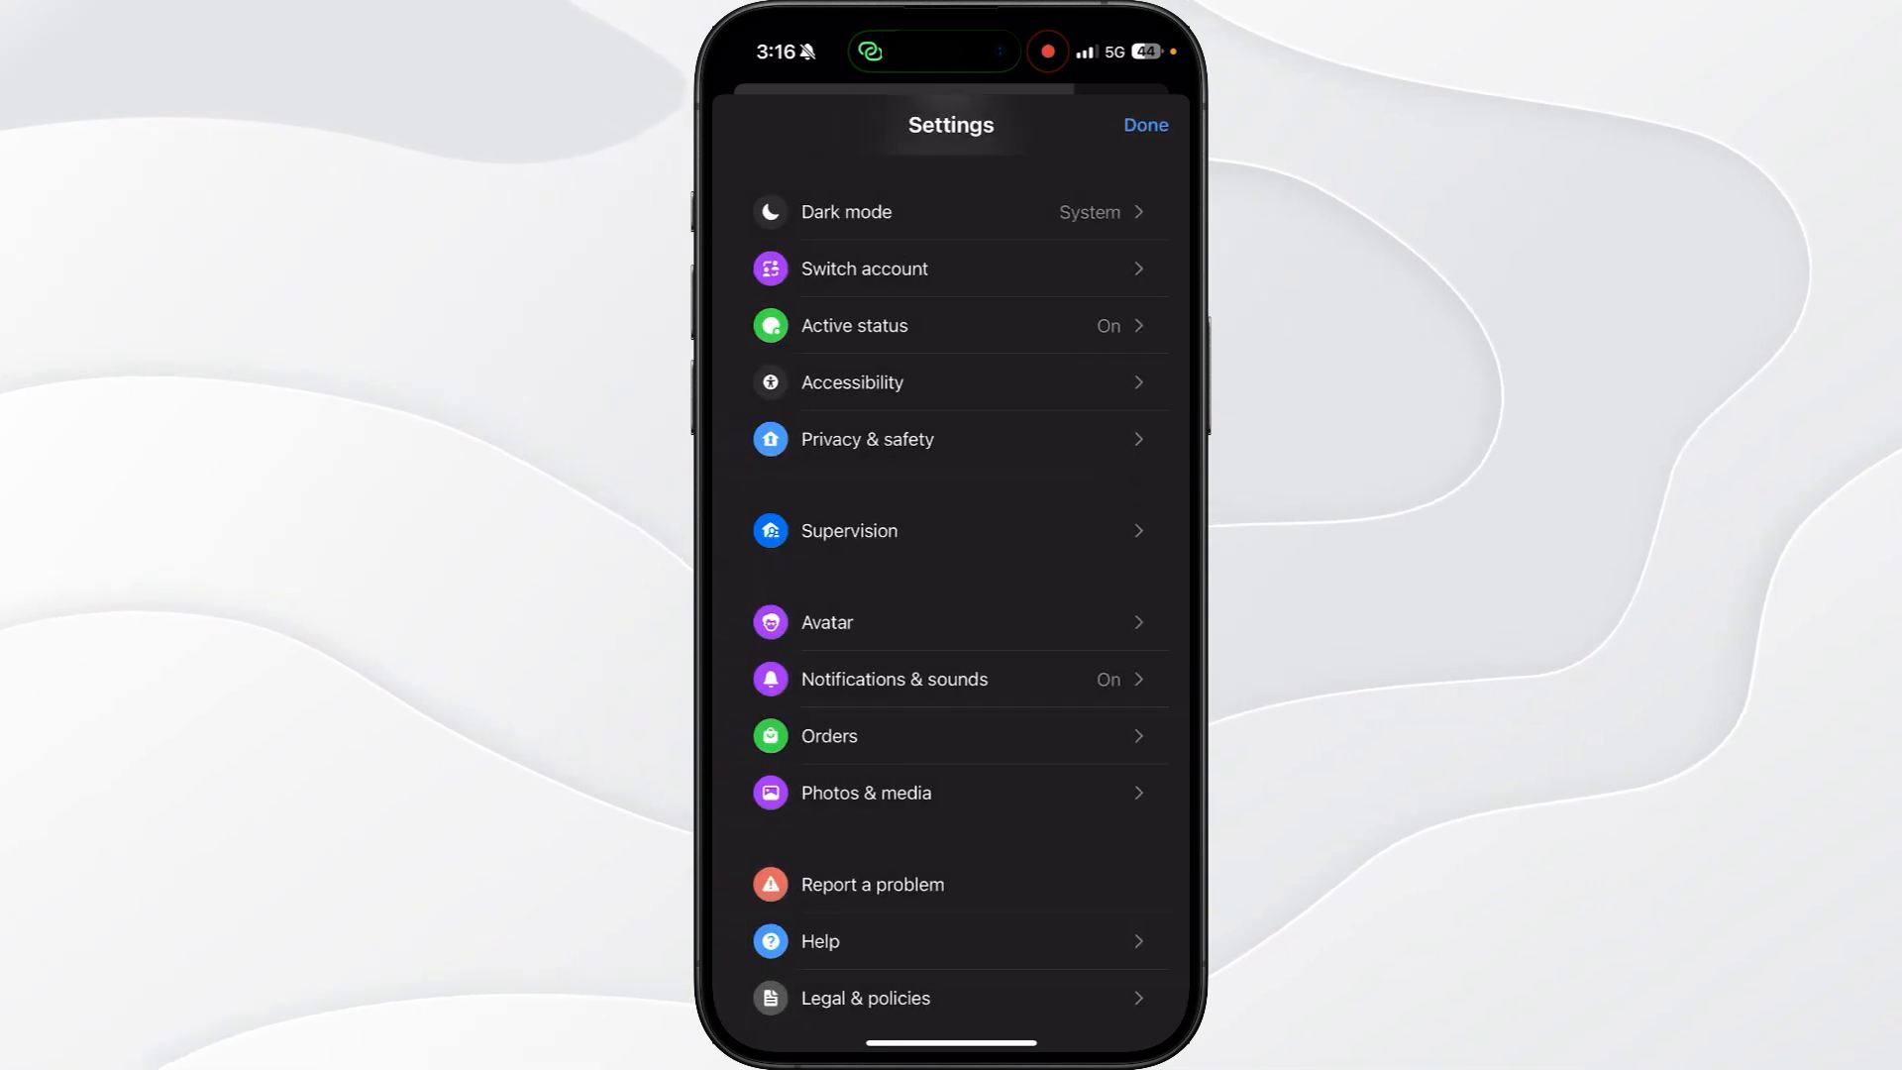
click(1143, 125)
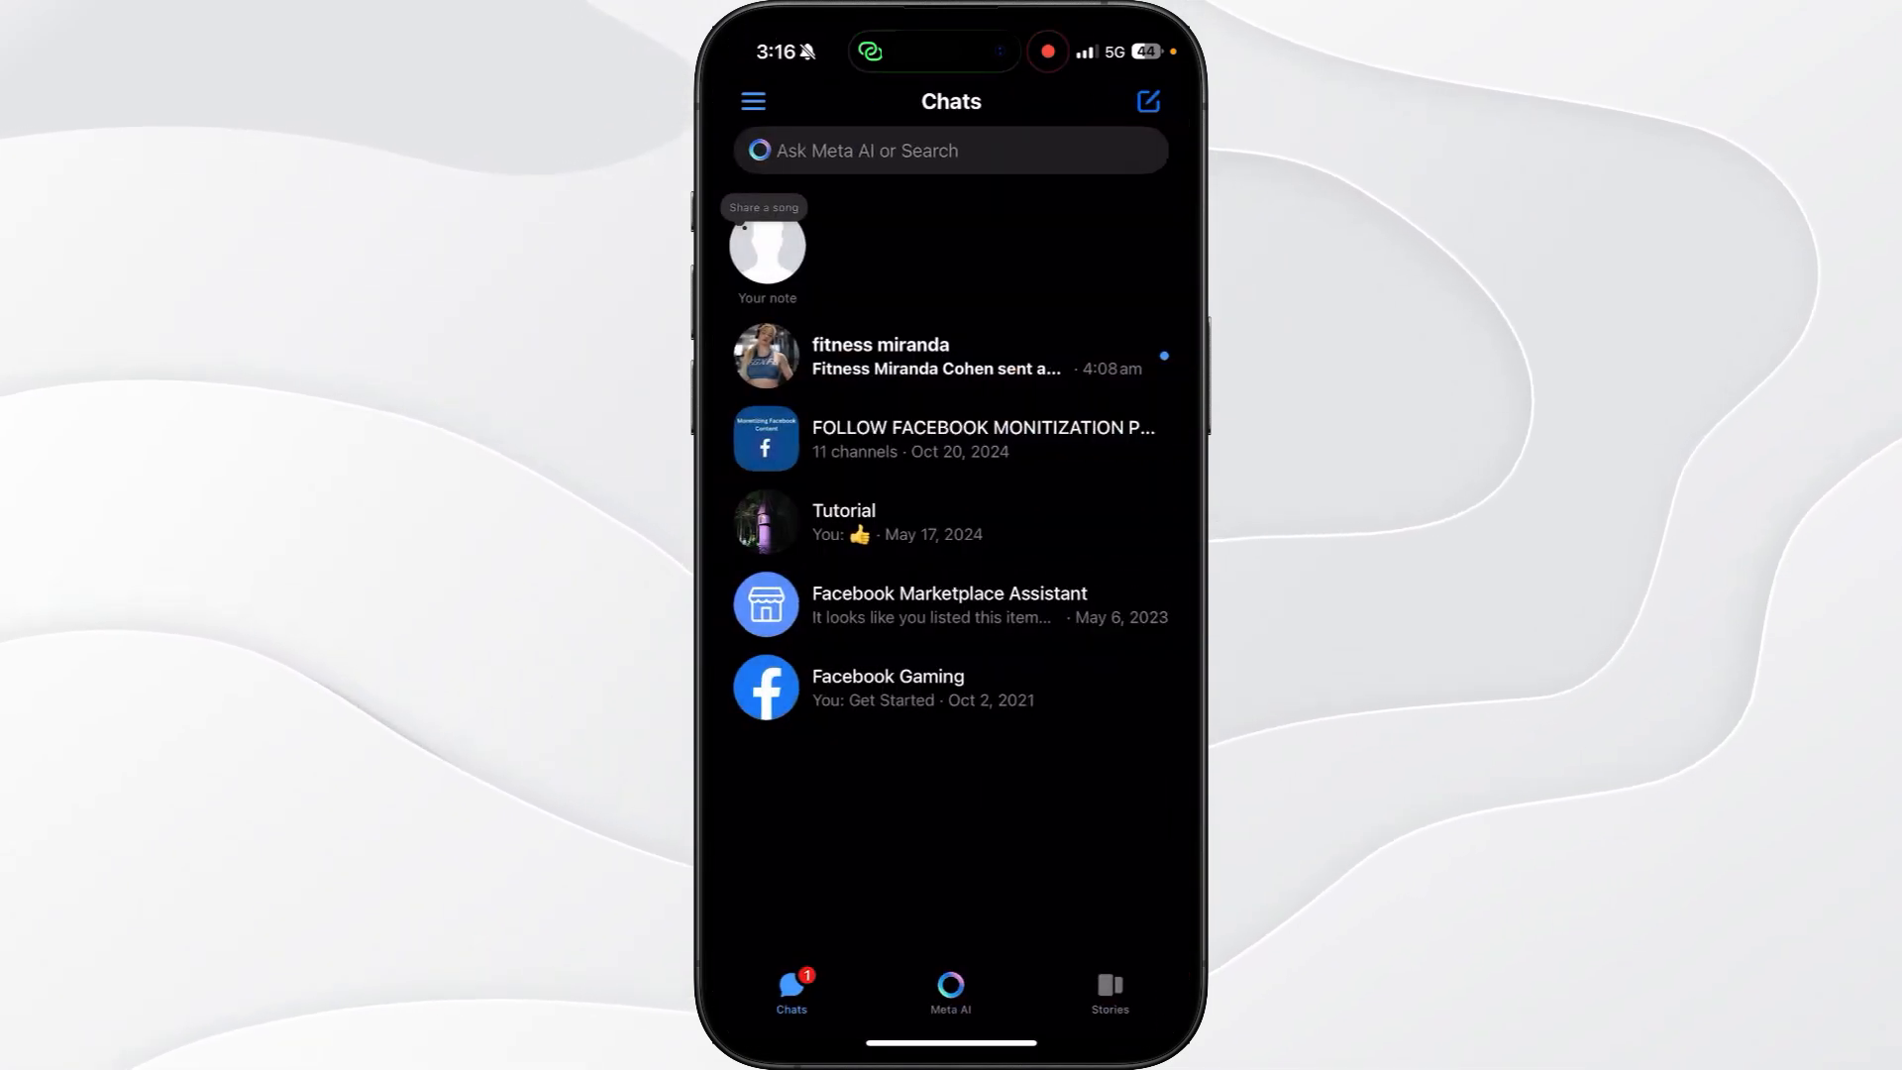